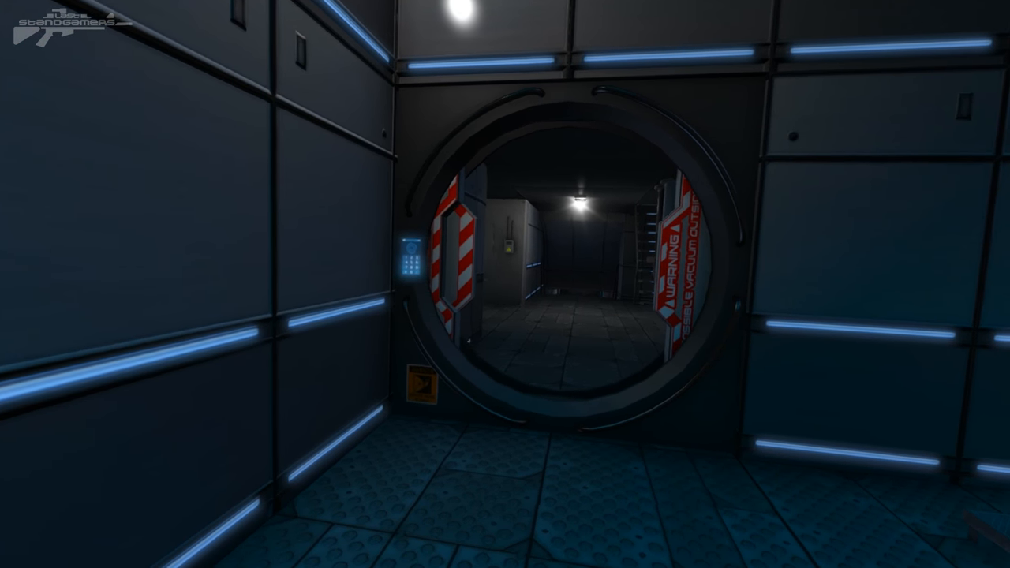
mouse_move(506, 284)
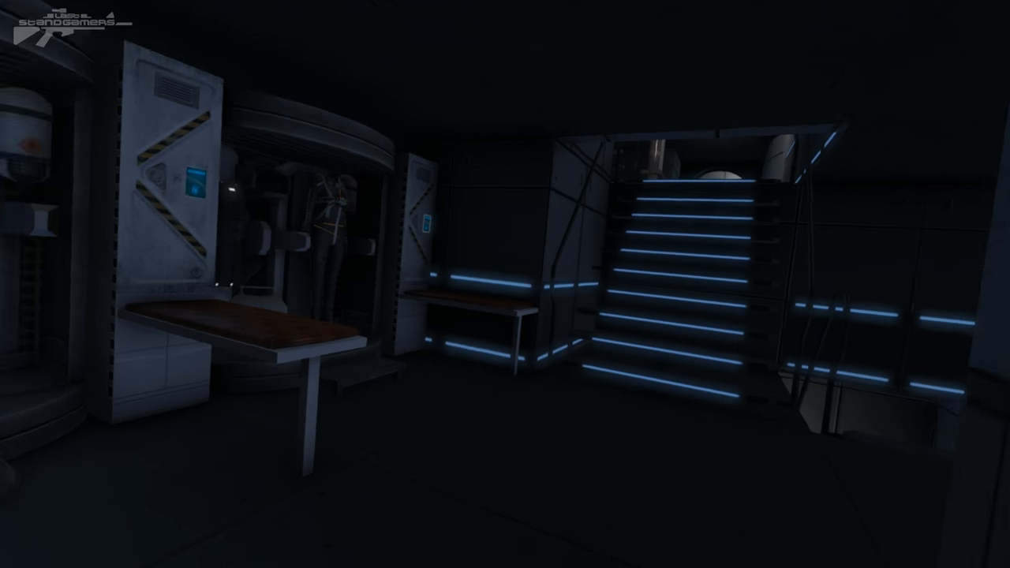
mouse_move(505, 284)
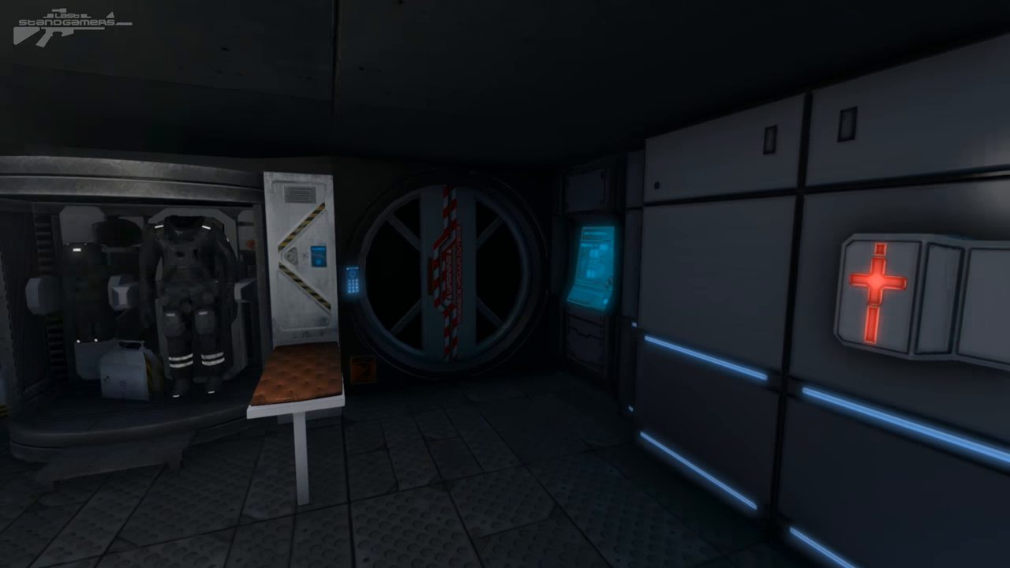
mouse_move(505, 284)
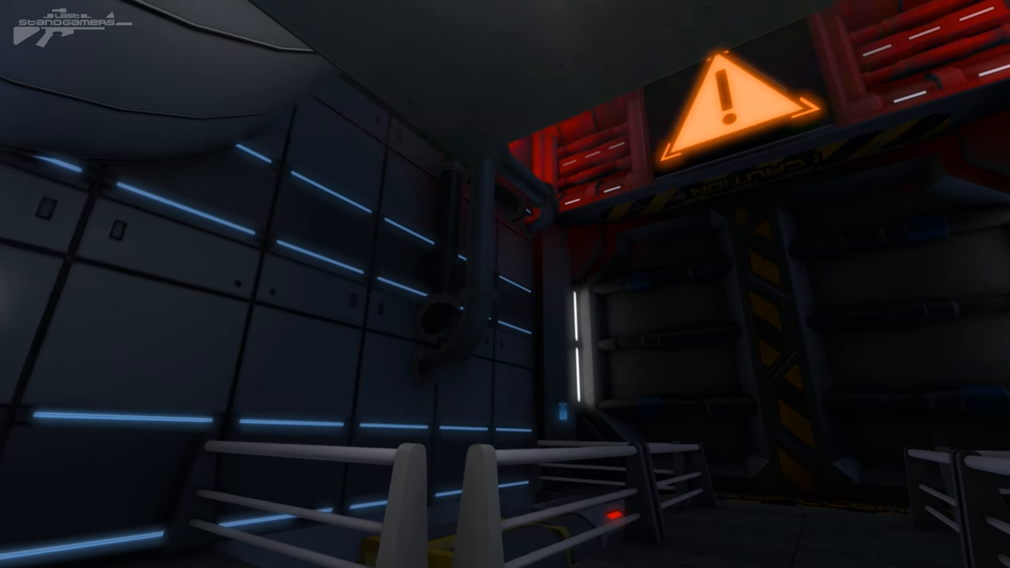
mouse_move(505, 284)
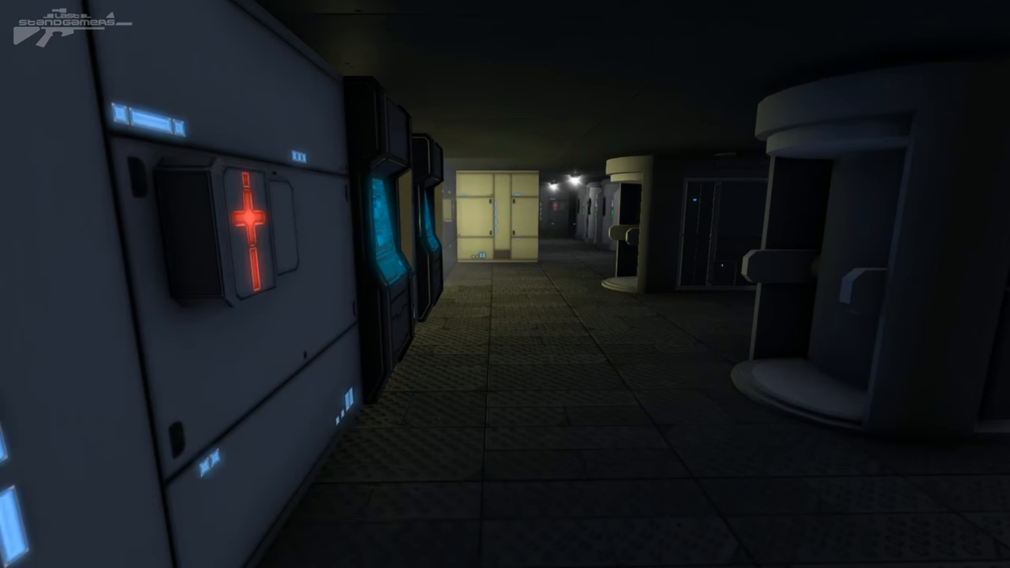
mouse_move(506, 284)
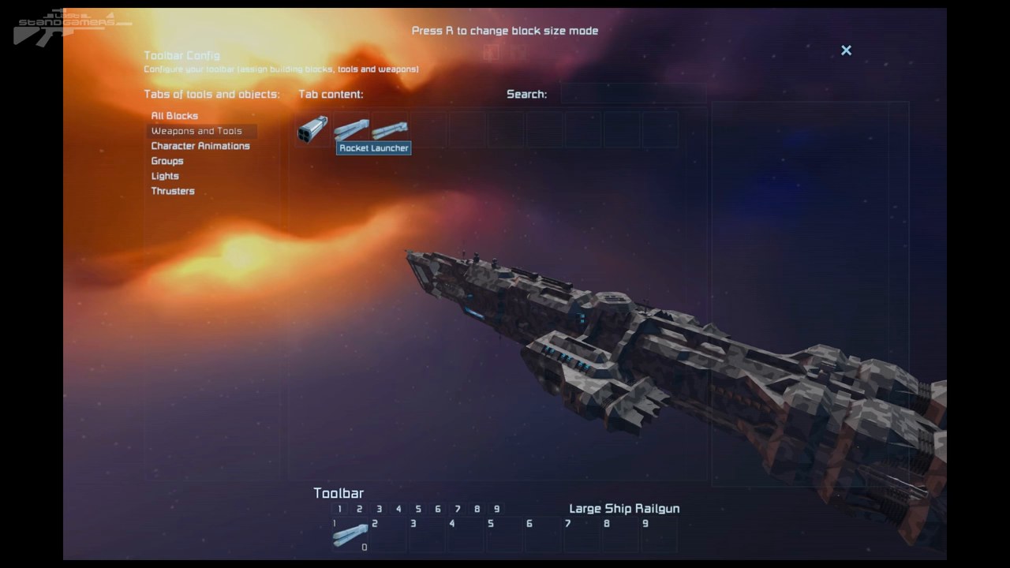
Close the Toolbar Config screen to leave the warship visible against the orange nebula.
click(846, 49)
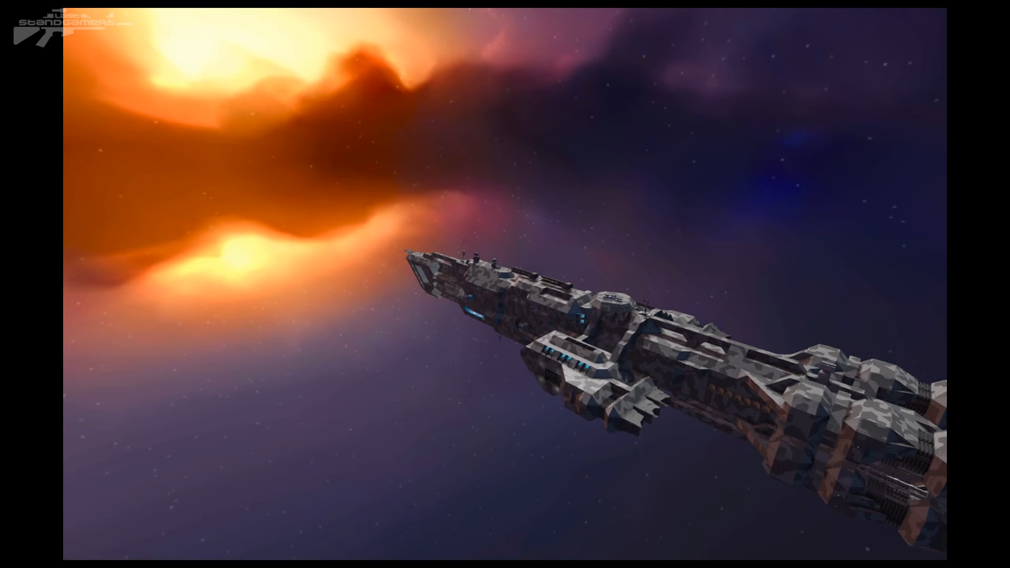